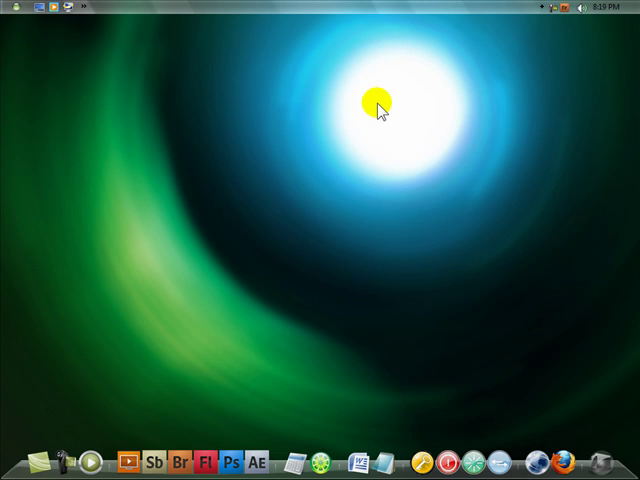
pyautogui.moveTo(190, 427)
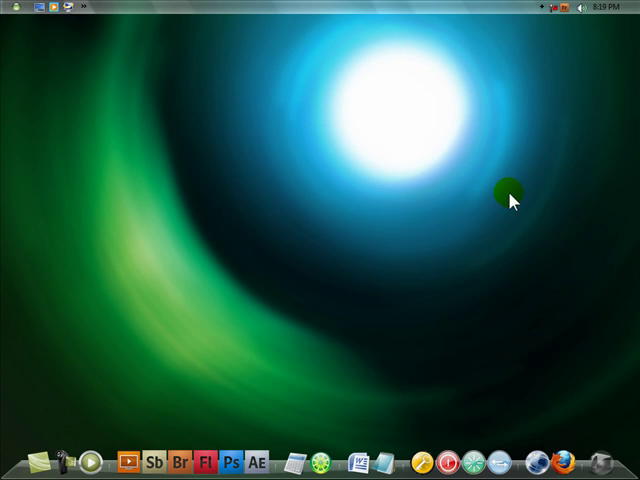
pyautogui.moveTo(303, 240)
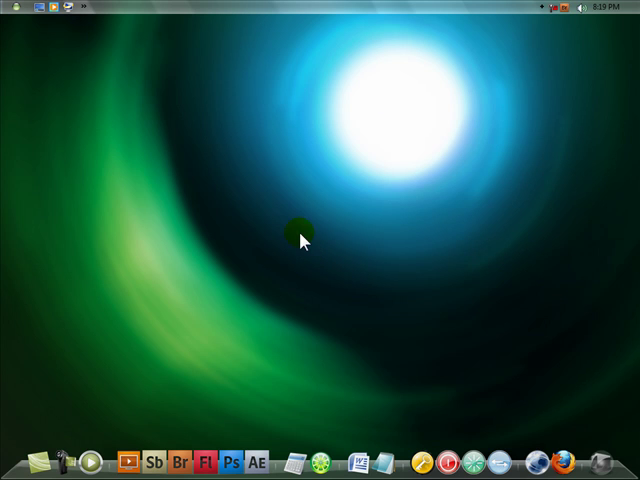
pyautogui.moveTo(272, 155)
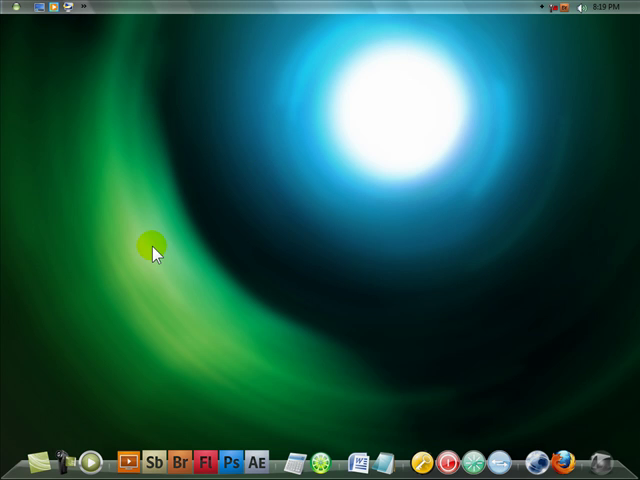
pyautogui.moveTo(8, 222)
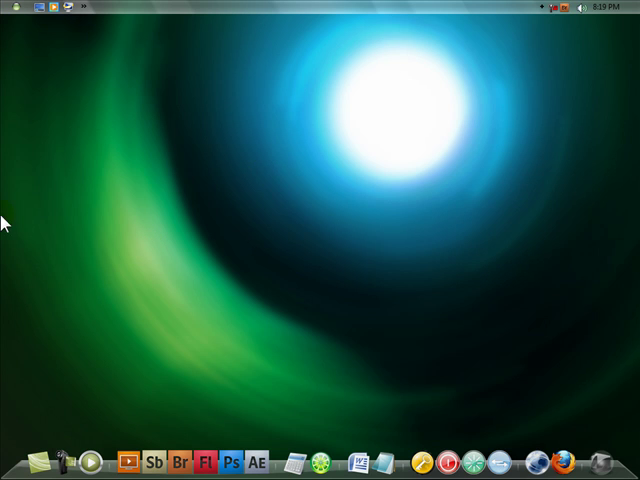
pyautogui.moveTo(46, 406)
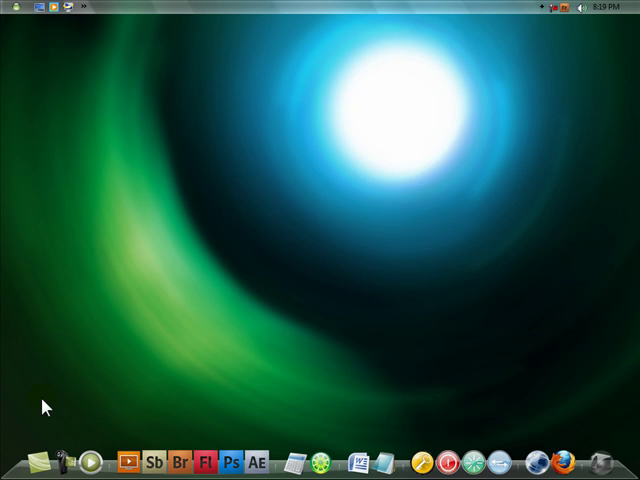
pyautogui.moveTo(158, 350)
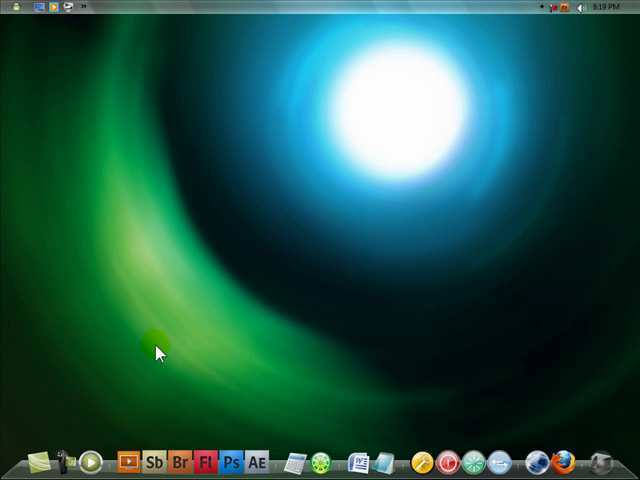
pyautogui.moveTo(388, 288)
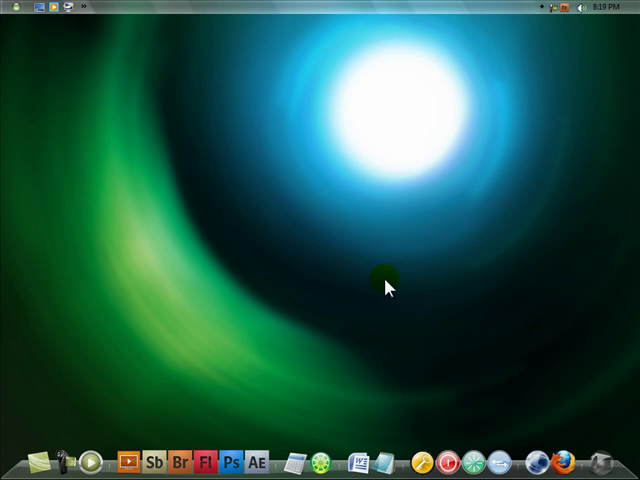
pyautogui.moveTo(234, 462)
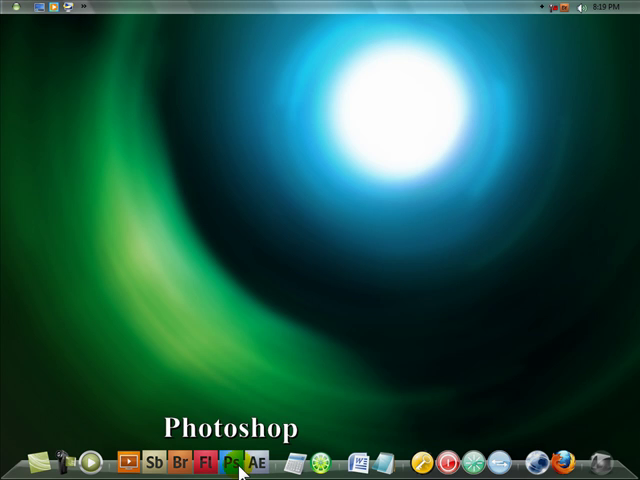
# Launch Adobe Bridge and preview Grass2.JPG from the Backgrounds folder.
pyautogui.click(237, 458)
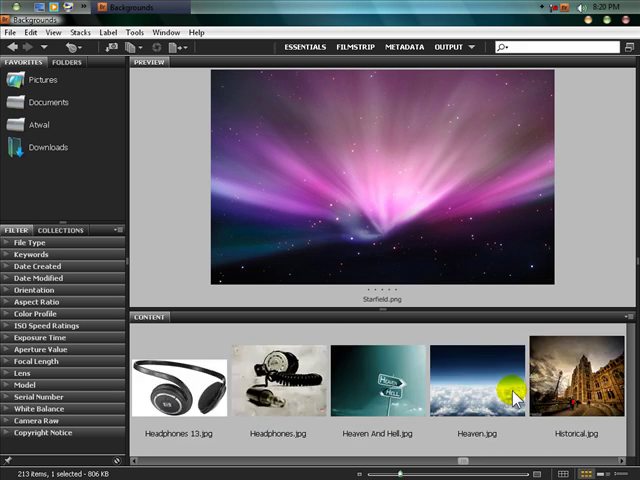
pyautogui.click(379, 393)
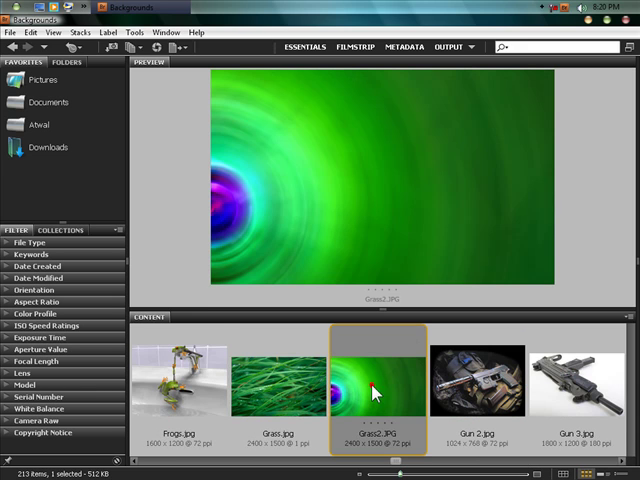
pyautogui.moveTo(295, 370)
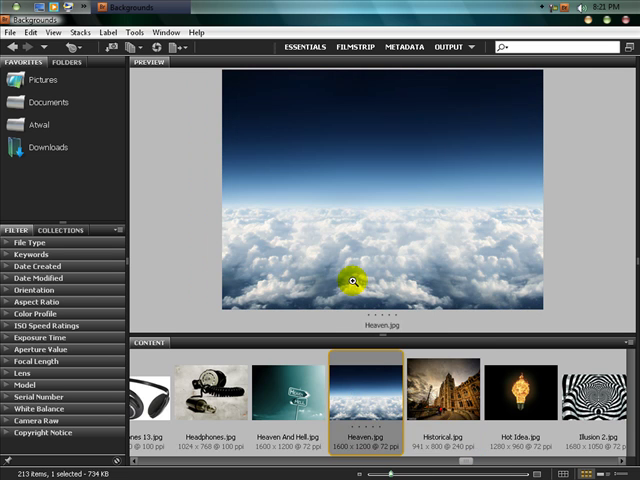
# Scroll the Bridge thumbnails and preview images, including the Space 4.jpg nebula.
pyautogui.hscroll(3)
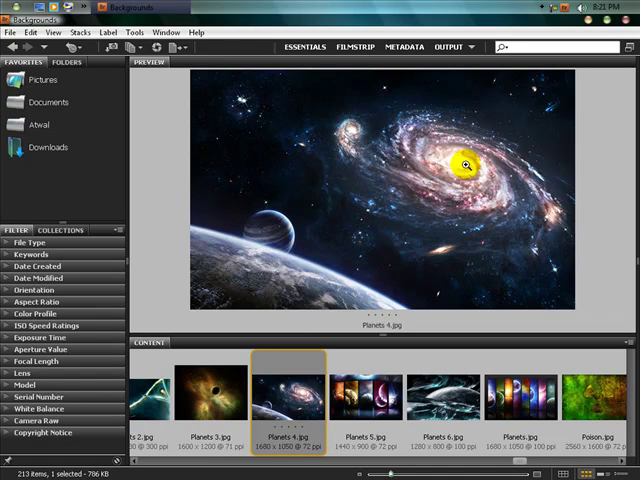
pyautogui.moveTo(358, 148)
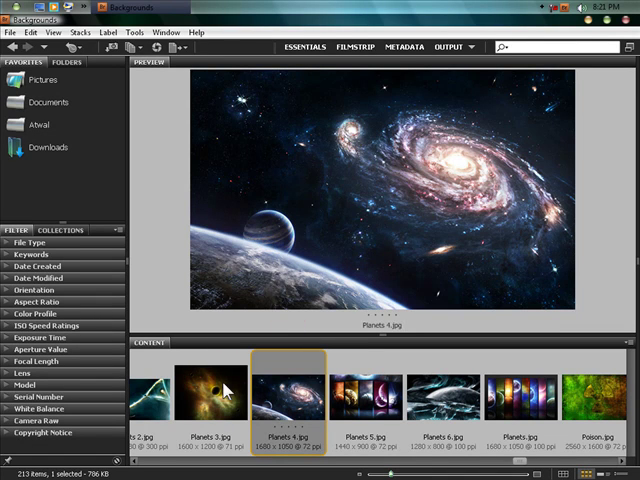
pyautogui.click(209, 395)
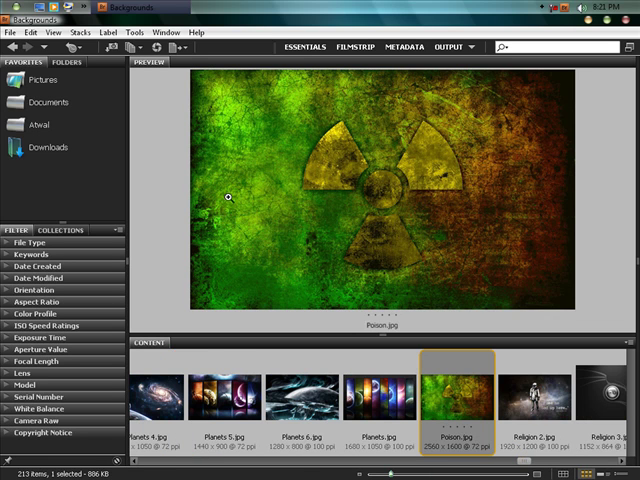
pyautogui.moveTo(360, 204)
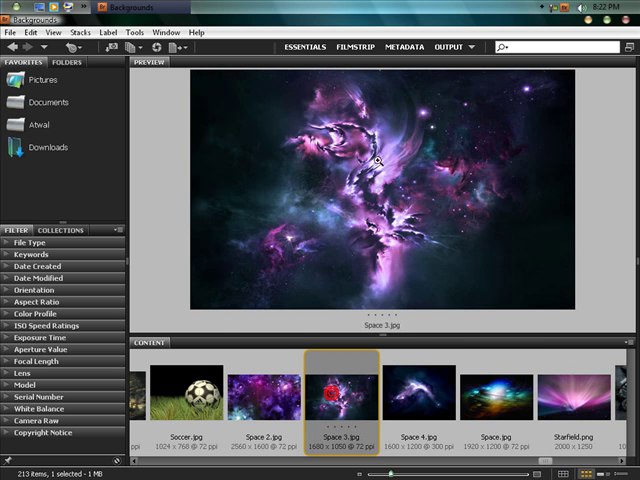
pyautogui.click(436, 402)
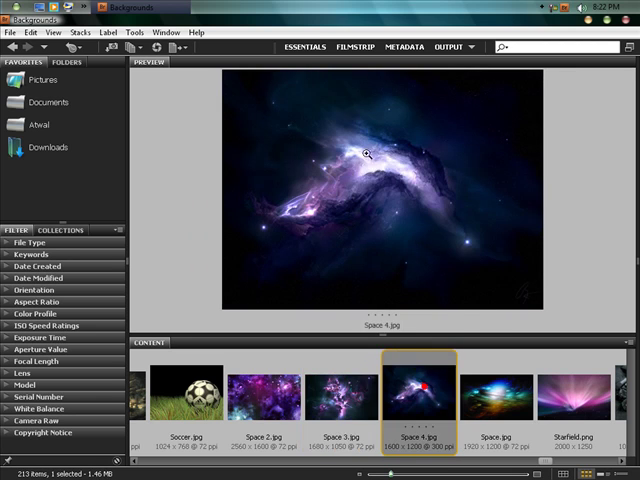
pyautogui.hscroll(3)
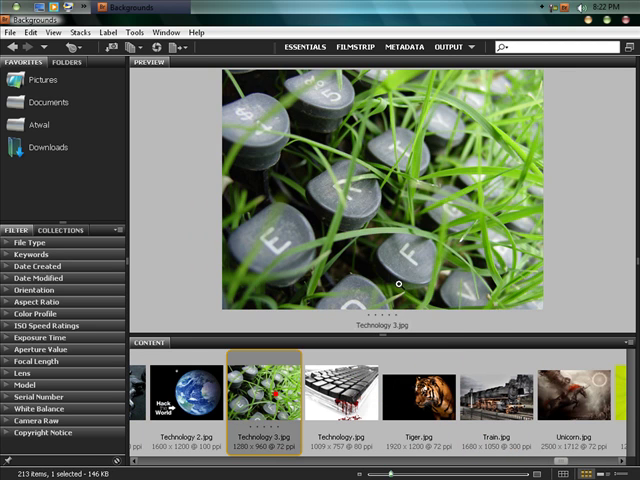
pyautogui.moveTo(506, 254)
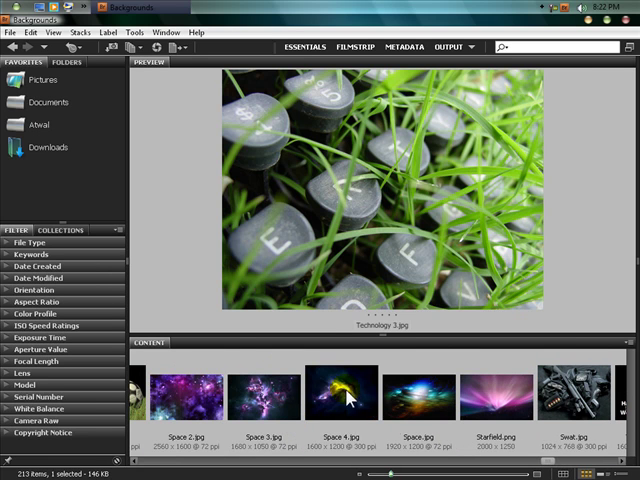
# Open Space 4.jpg in Photoshop and select Layer 1 as the working layer.
pyautogui.click(345, 395)
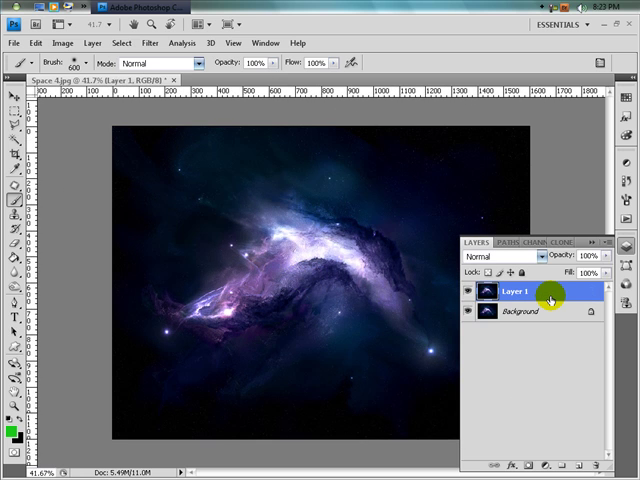
pyautogui.click(522, 316)
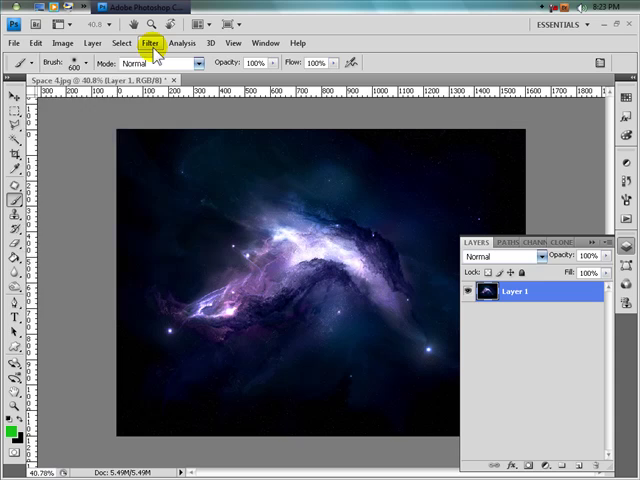
pyautogui.click(153, 42)
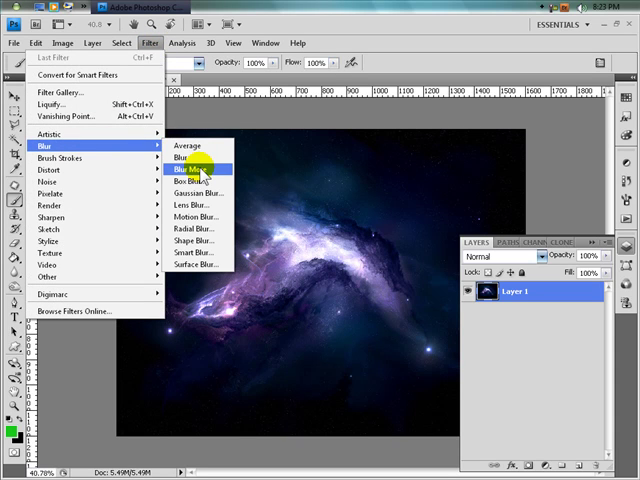
pyautogui.click(193, 181)
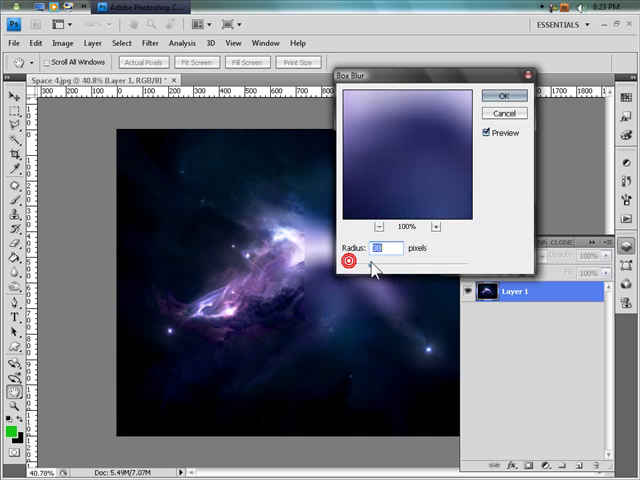
pyautogui.moveTo(364, 262); pyautogui.dragTo(375, 262)
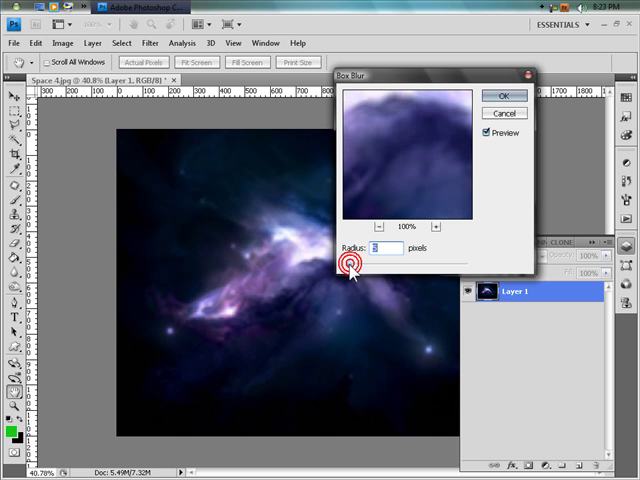
pyautogui.click(502, 95)
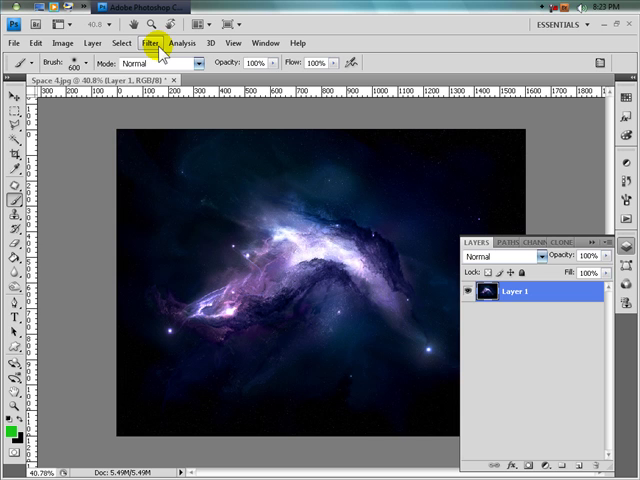
# Set up a Radial Blur (Spin, Best, amount 60) and position its blur centre.
pyautogui.click(152, 43)
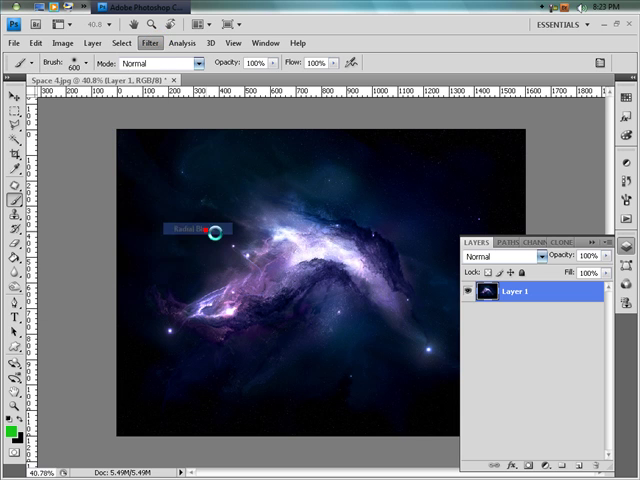
pyautogui.click(200, 230)
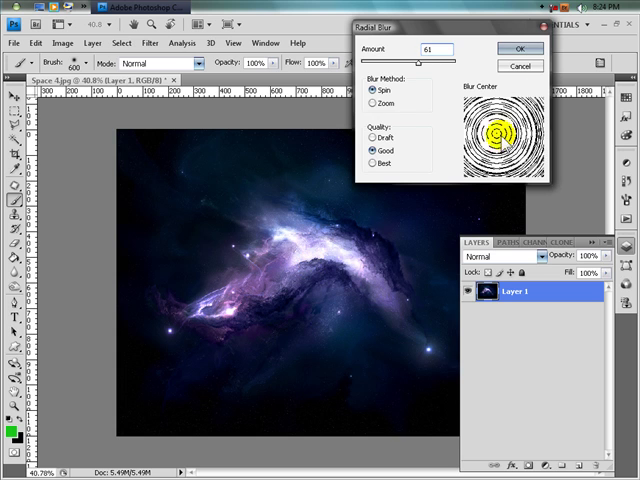
pyautogui.click(371, 138)
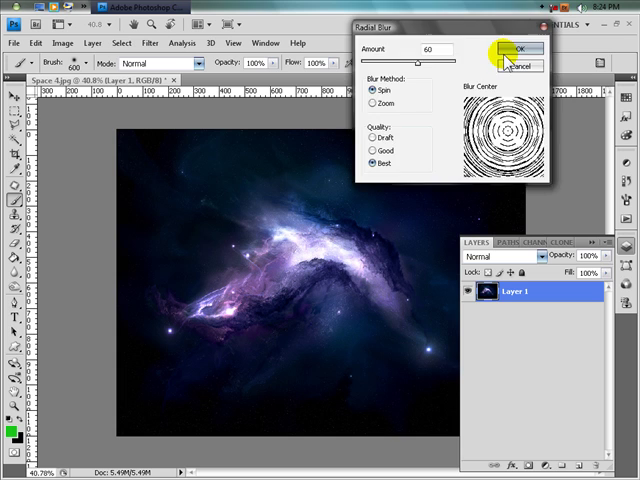
pyautogui.click(514, 47)
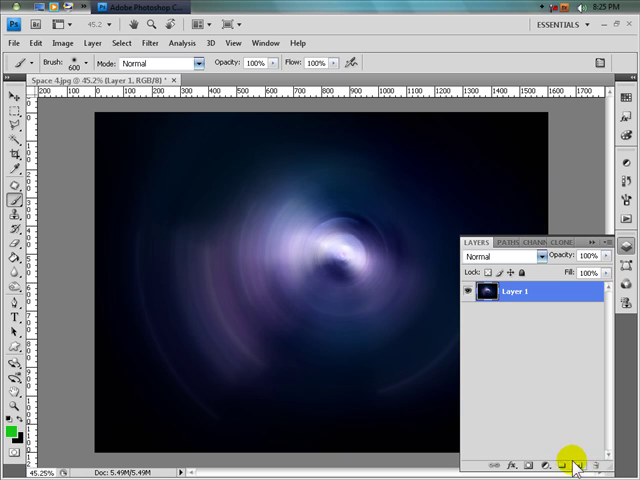
# Add a new Layer 2 above the nebula and set it to Overlay blending.
pyautogui.click(562, 466)
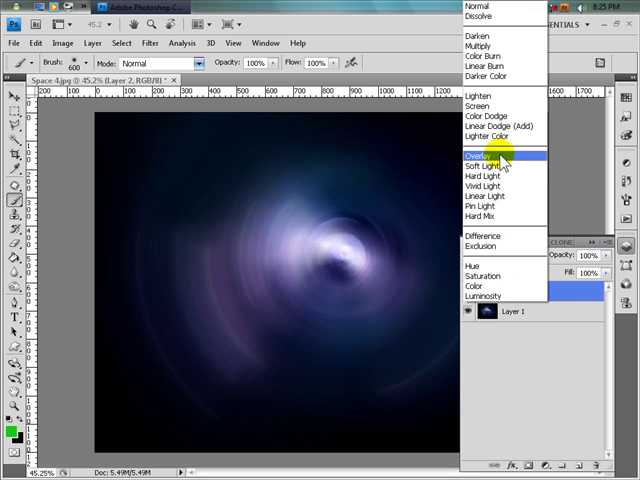
pyautogui.click(480, 154)
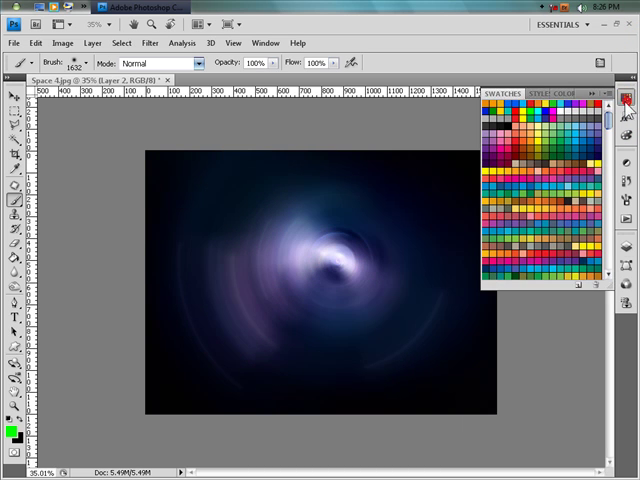
# Paint teal and blue swatch colours over the nebula centre, then pick purple.
pyautogui.click(331, 255)
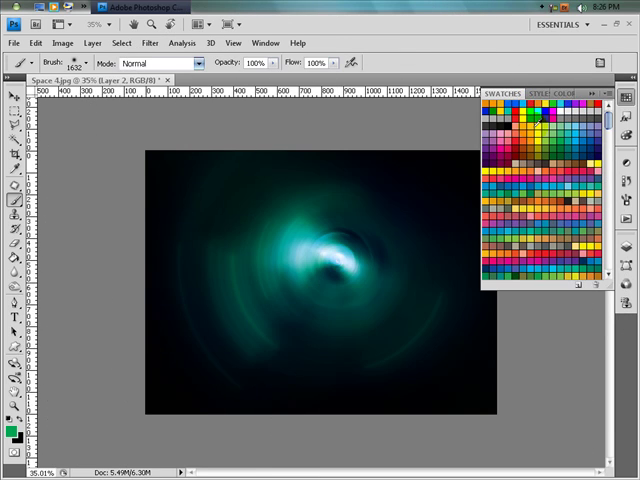
pyautogui.click(345, 265)
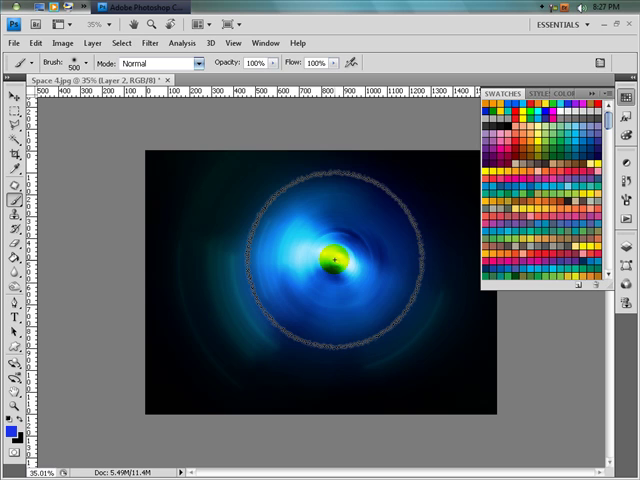
pyautogui.click(333, 261)
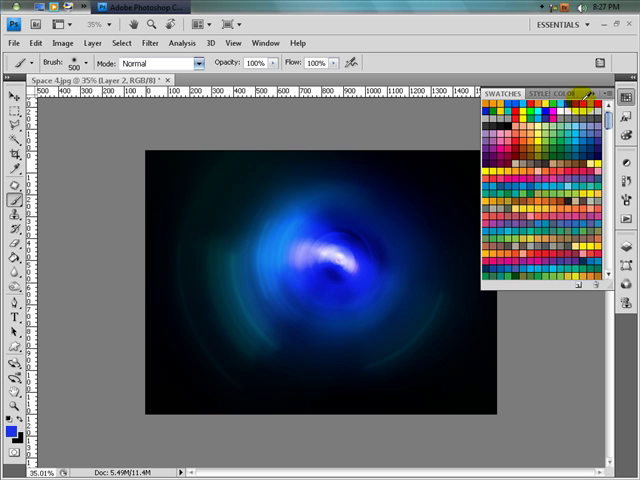
pyautogui.click(333, 262)
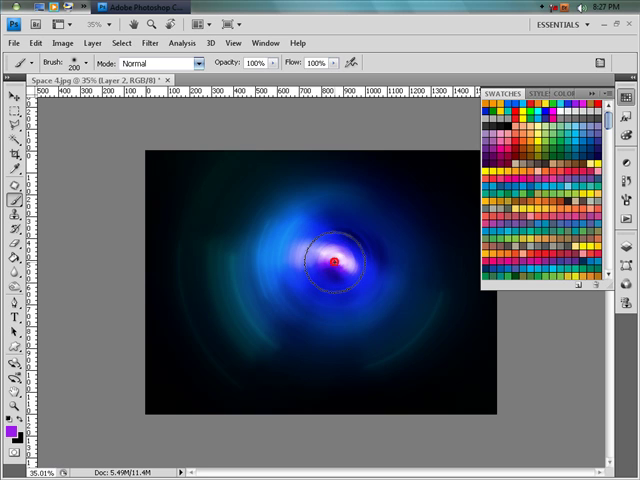
# Paint purple strokes around the core, then white and pale highlights at its centre.
pyautogui.moveTo(332, 262); pyautogui.dragTo(345, 265)
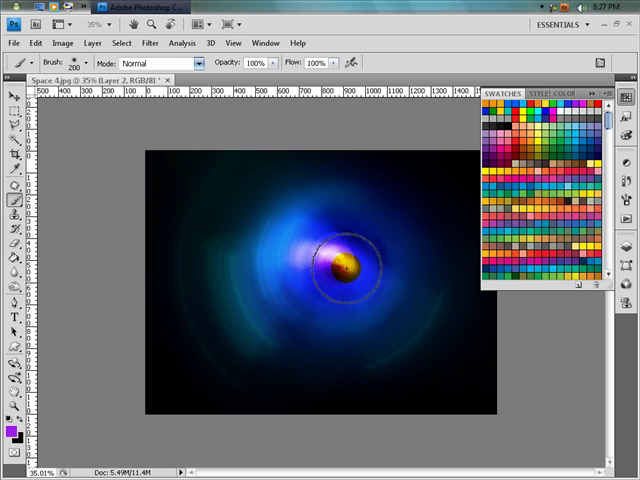
pyautogui.click(283, 245)
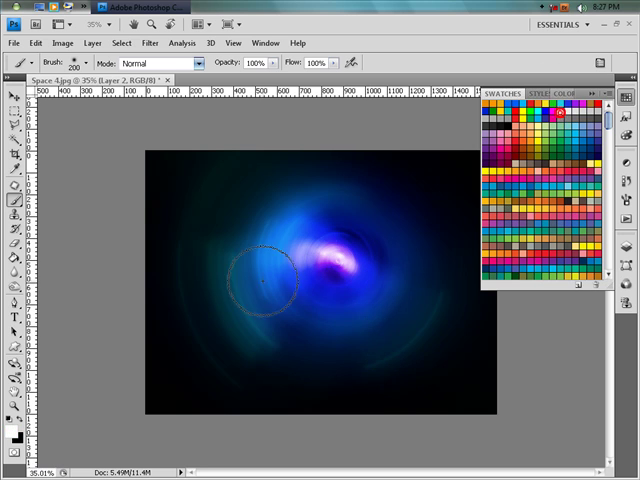
pyautogui.moveTo(325, 270)
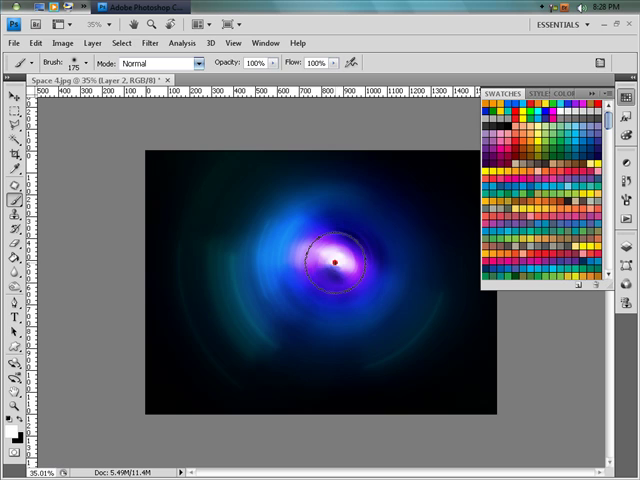
pyautogui.click(333, 260)
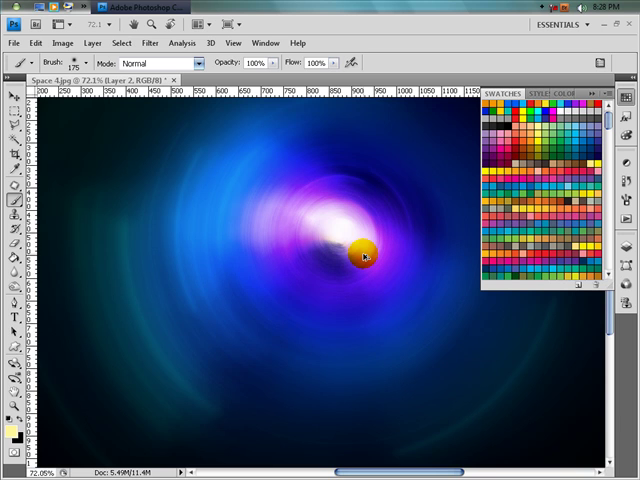
pyautogui.moveTo(362, 252); pyautogui.dragTo(335, 237)
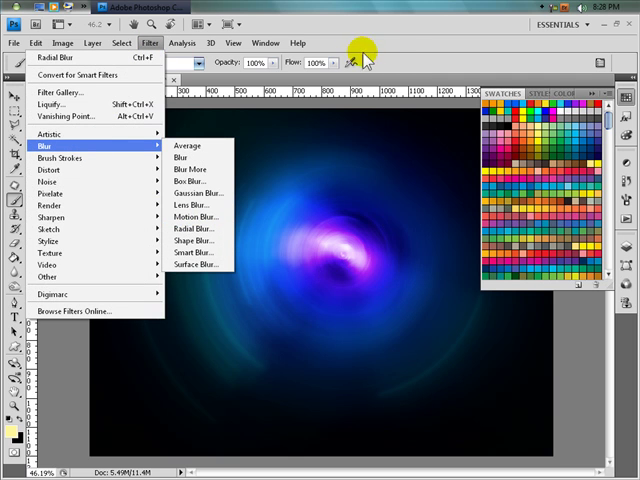
# Browse the Filter > Blur submenu without applying any blur.
pyautogui.click(197, 228)
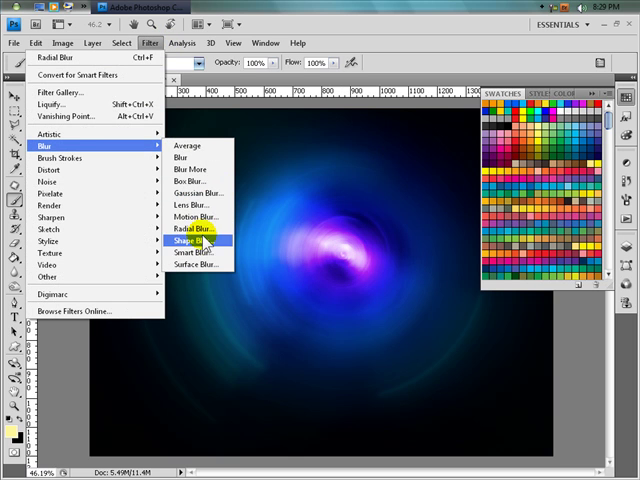
pyautogui.click(196, 241)
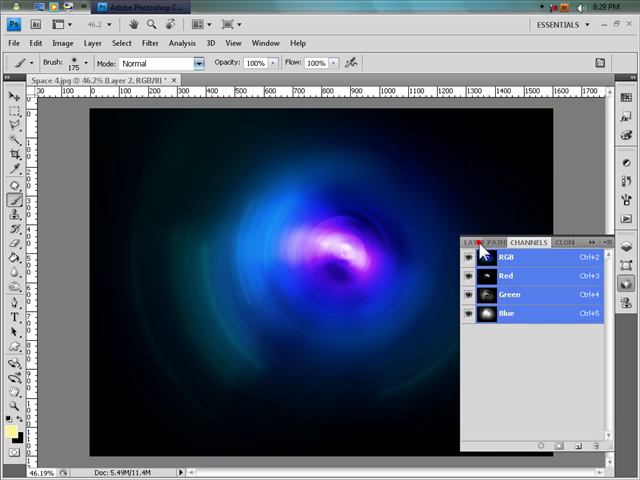
# Merge the painted Layer 2 down into Layer 1 from the Layers panel.
pyautogui.click(469, 242)
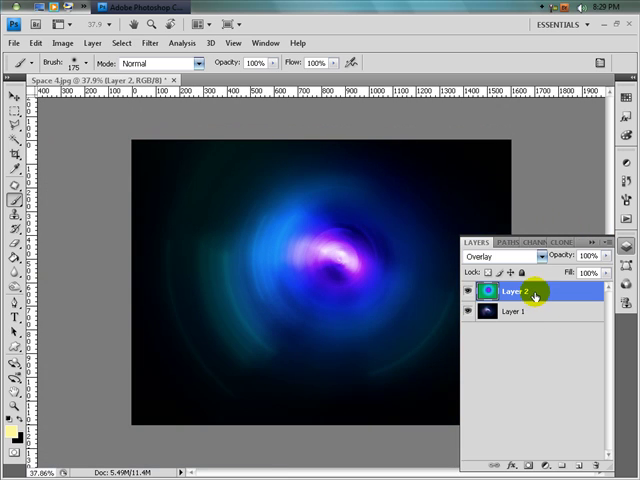
pyautogui.rightClick(535, 294)
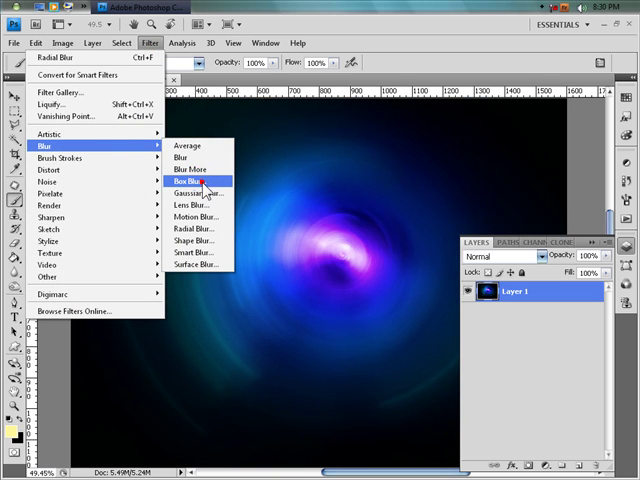
# Apply a small-radius Box Blur to the merged nebula.
pyautogui.click(190, 182)
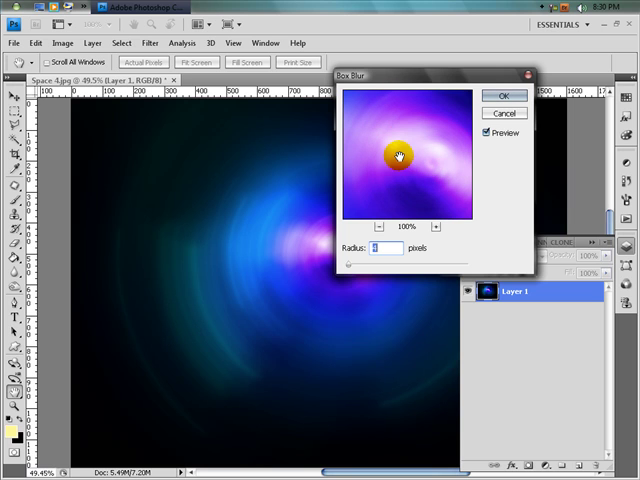
pyautogui.click(501, 94)
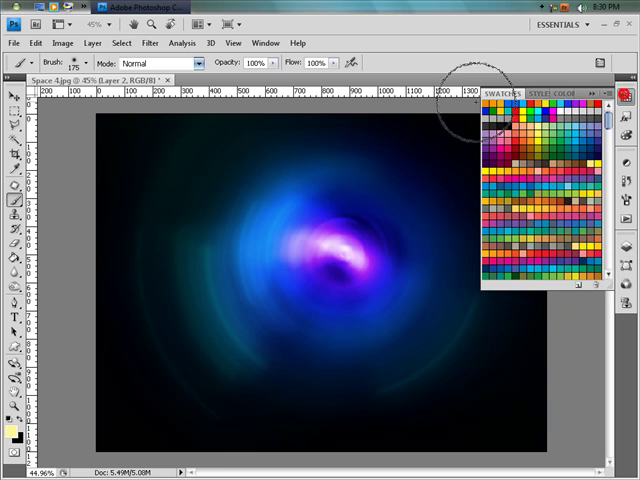
# Pick white from Swatches and paint white light over the nebula's core.
pyautogui.click(342, 198)
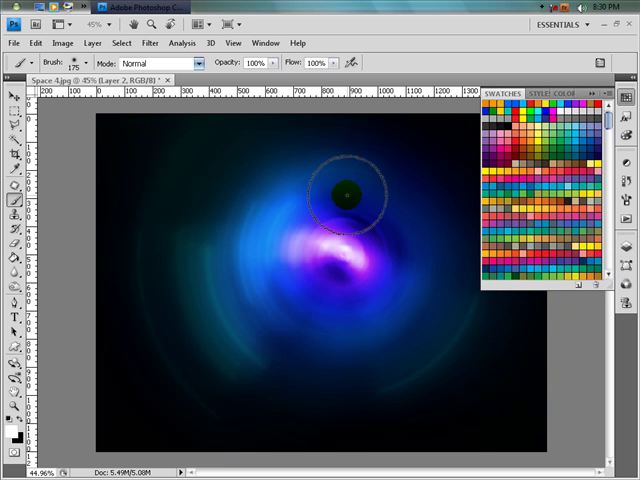
pyautogui.click(342, 258)
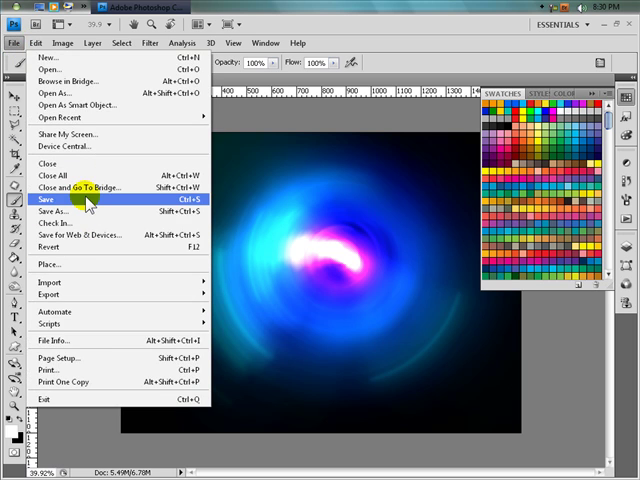
# Save the image as JPEG 'Abstract 10' in Backgrounds at maximum quality.
pyautogui.click(45, 207)
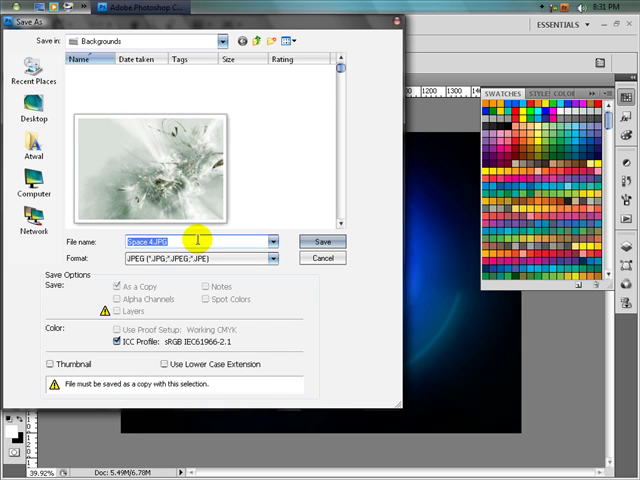
pyautogui.write('Abstract 10')
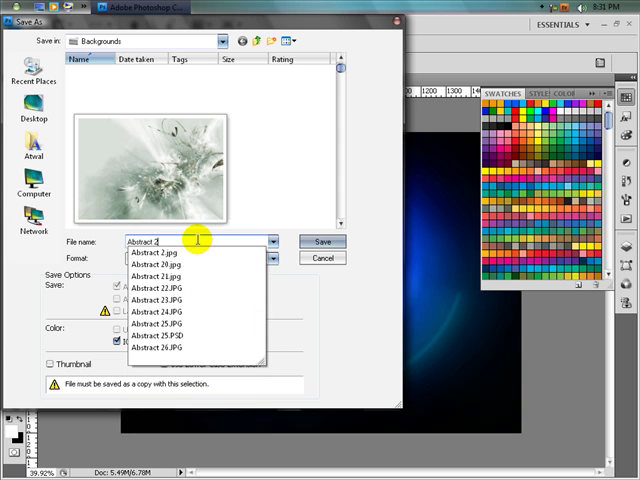
pyautogui.click(322, 241)
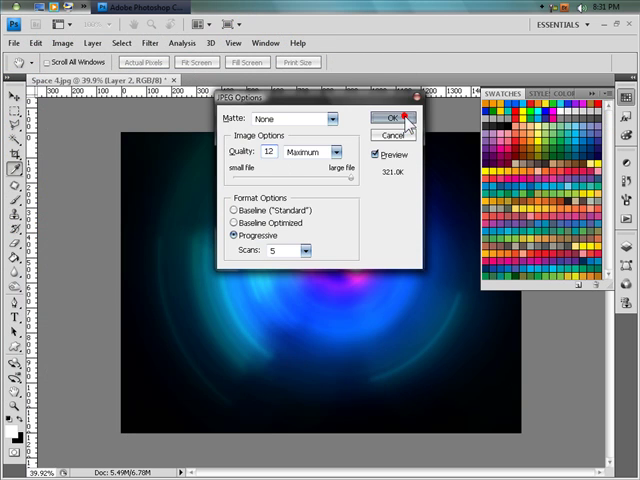
pyautogui.click(391, 117)
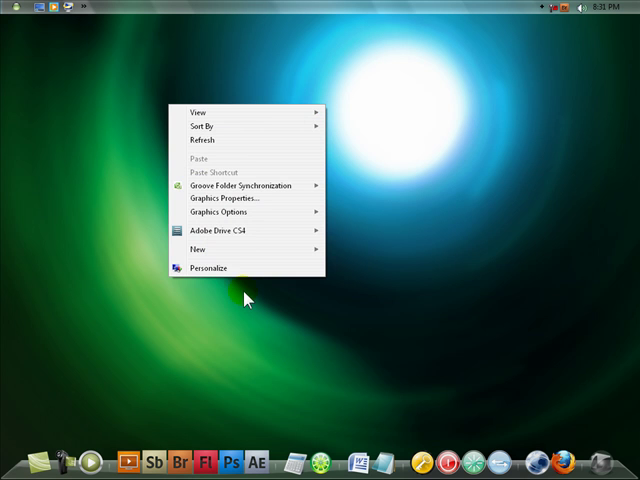
# Set the blue nebula picture as wallpaper via Personalize > Desktop Background.
pyautogui.click(208, 267)
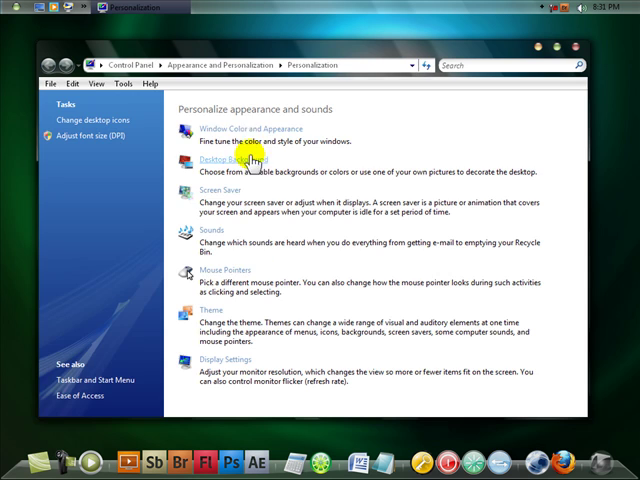
pyautogui.click(226, 160)
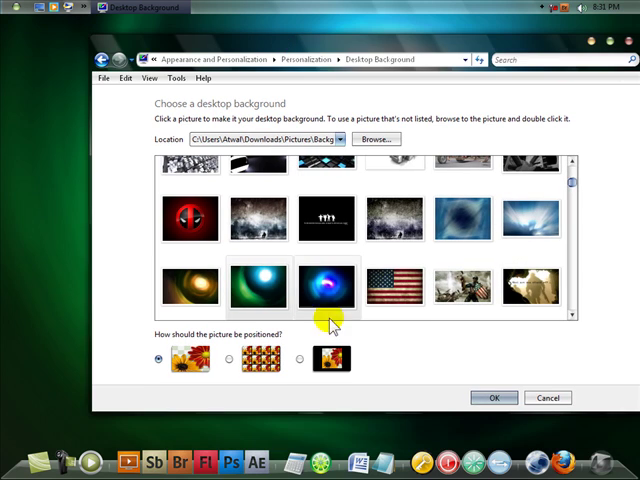
pyautogui.click(327, 287)
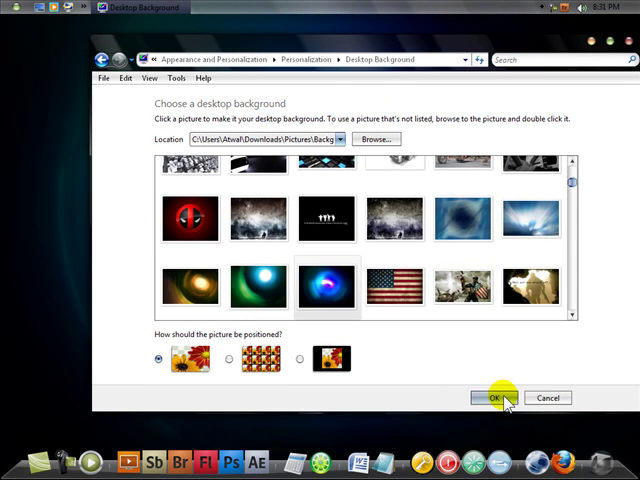
pyautogui.click(490, 398)
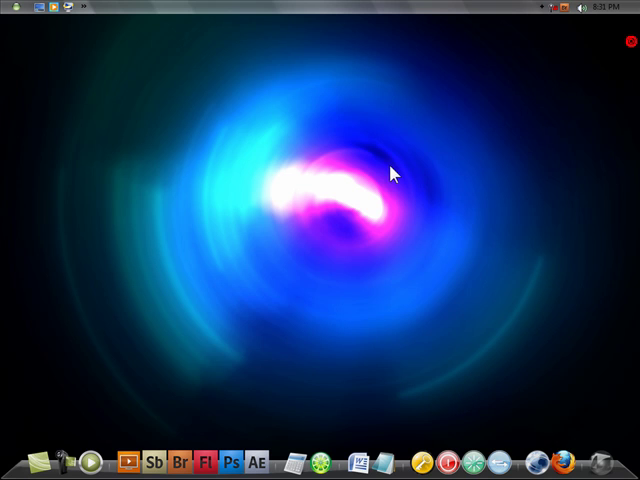